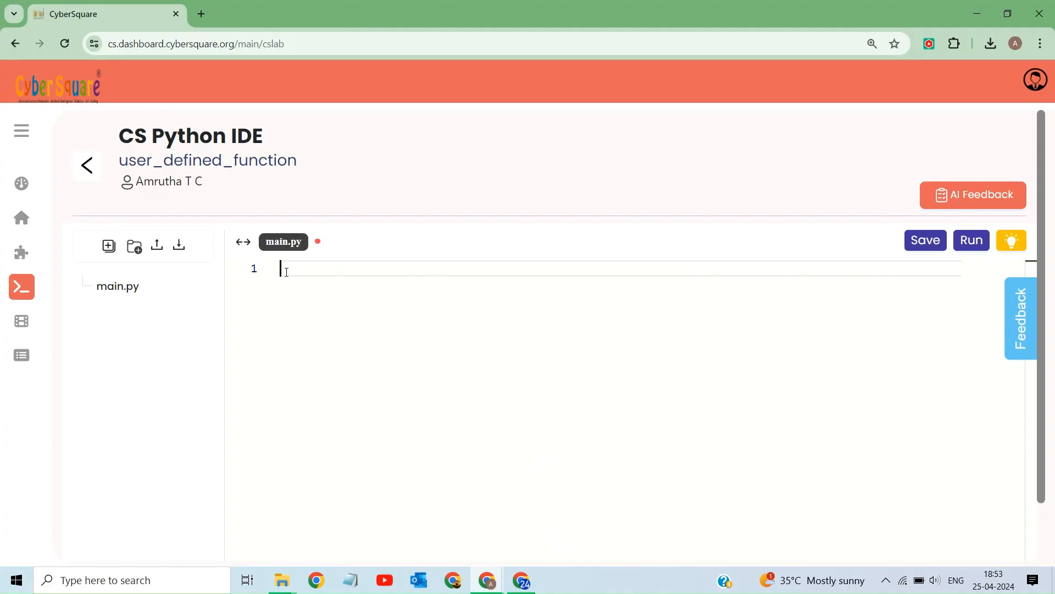
Write the function header def my_addition(x,y): in main.py
text(def)
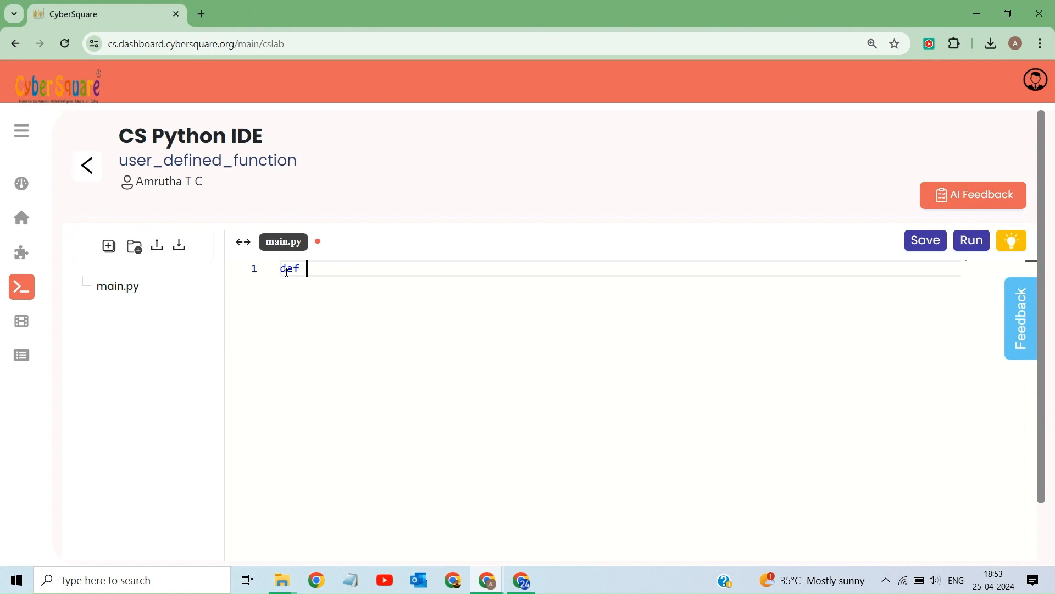
text(my)
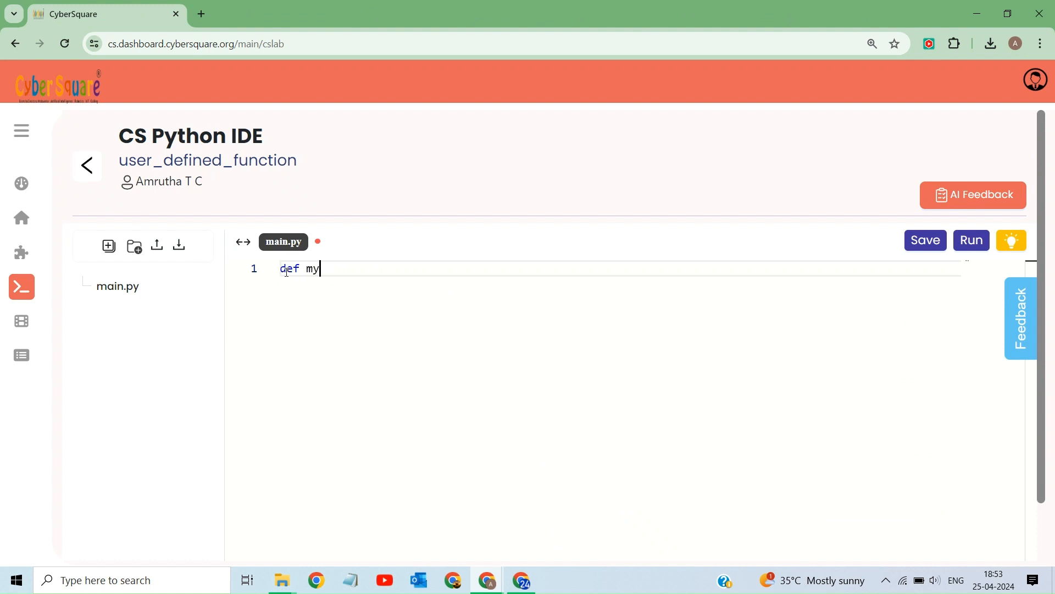
text(_additio)
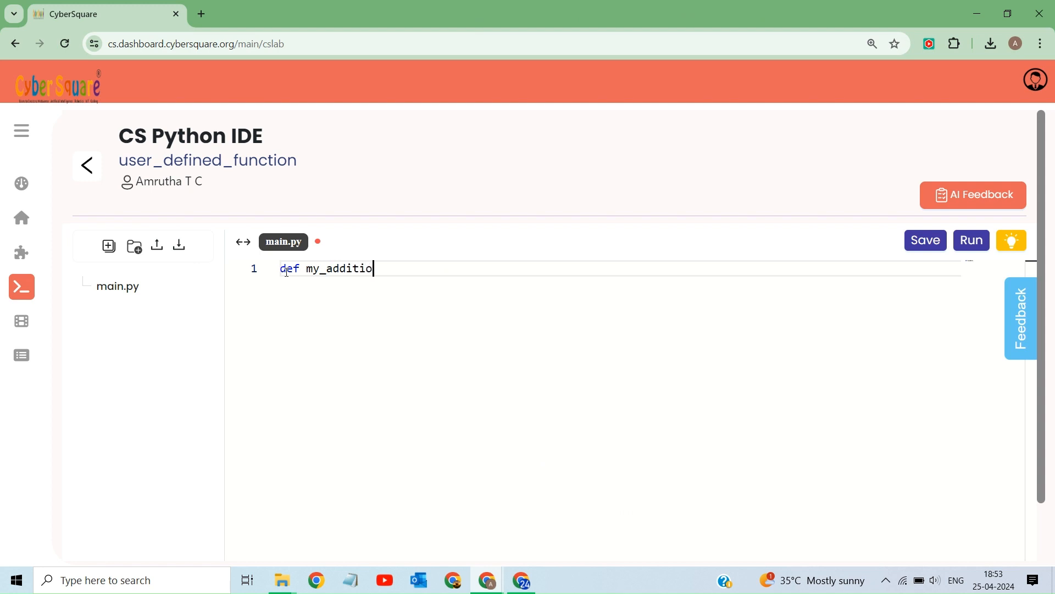
text(n())
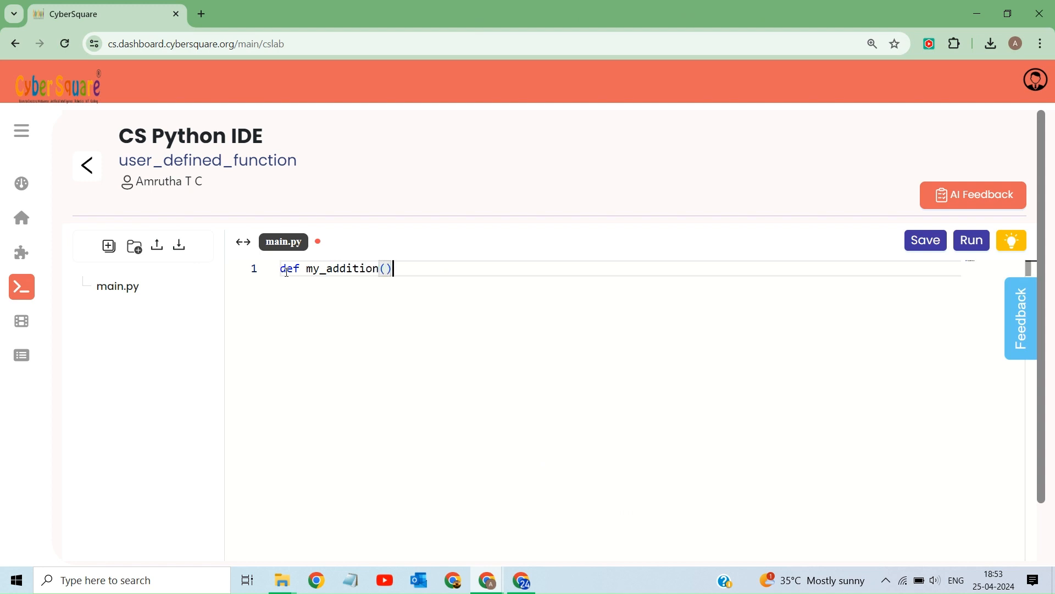
text(x,y)
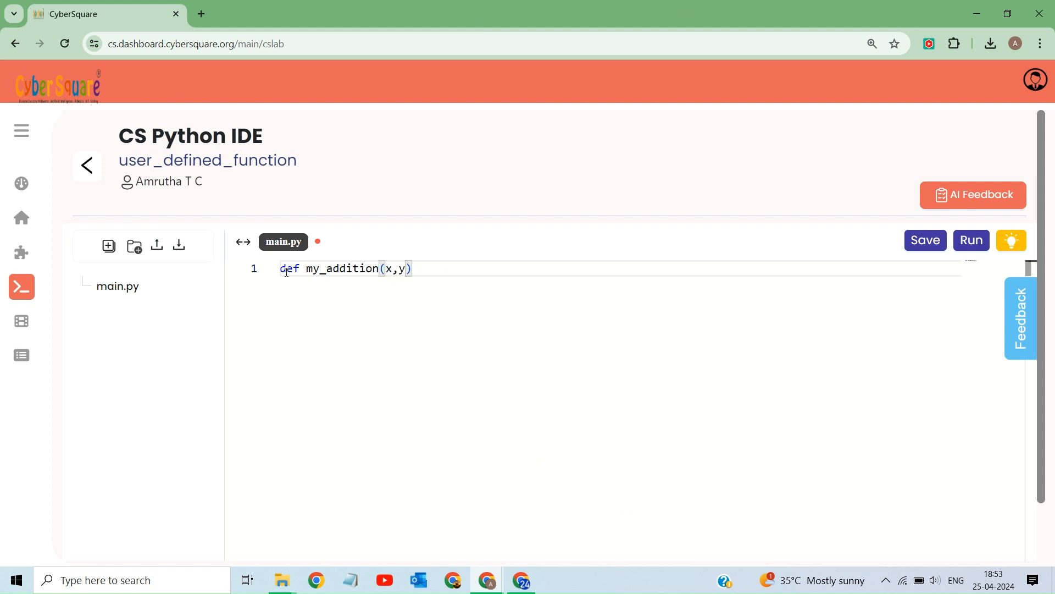
text(:)
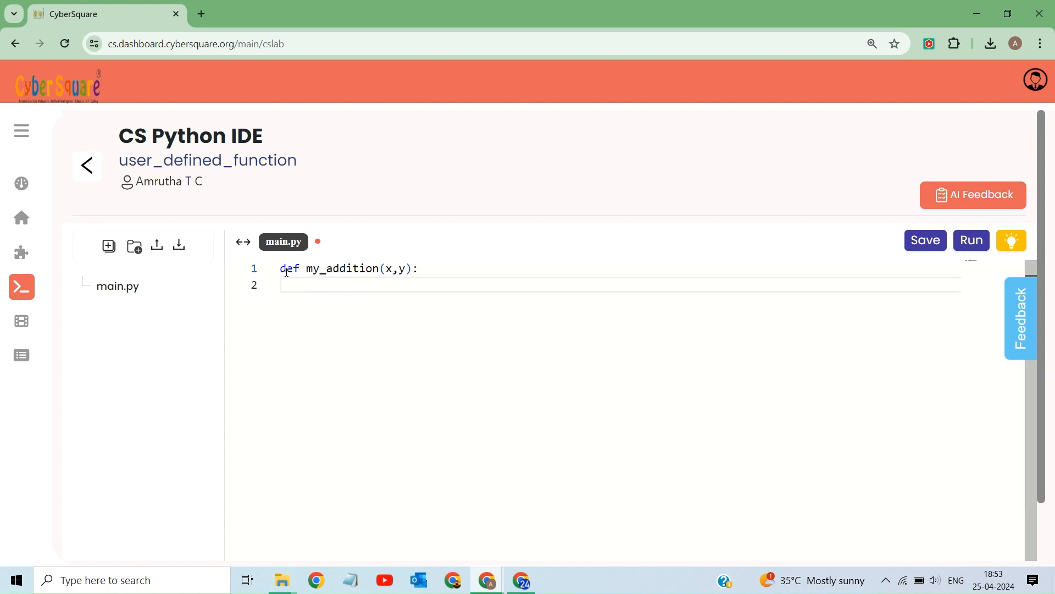
Add the docstring "This function adds two numbers ... return the result"
text(""")
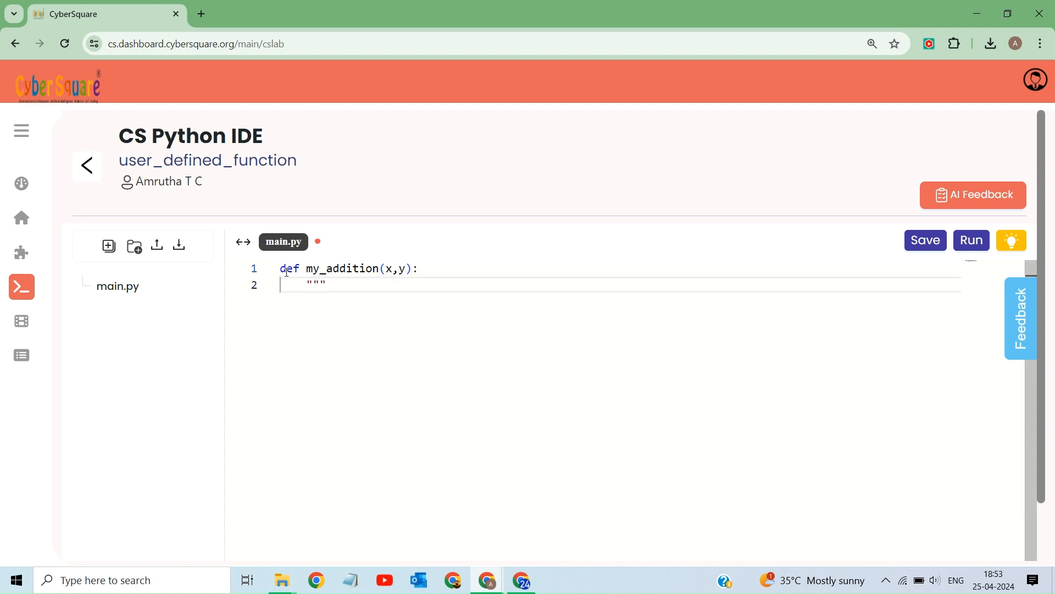
text(This)
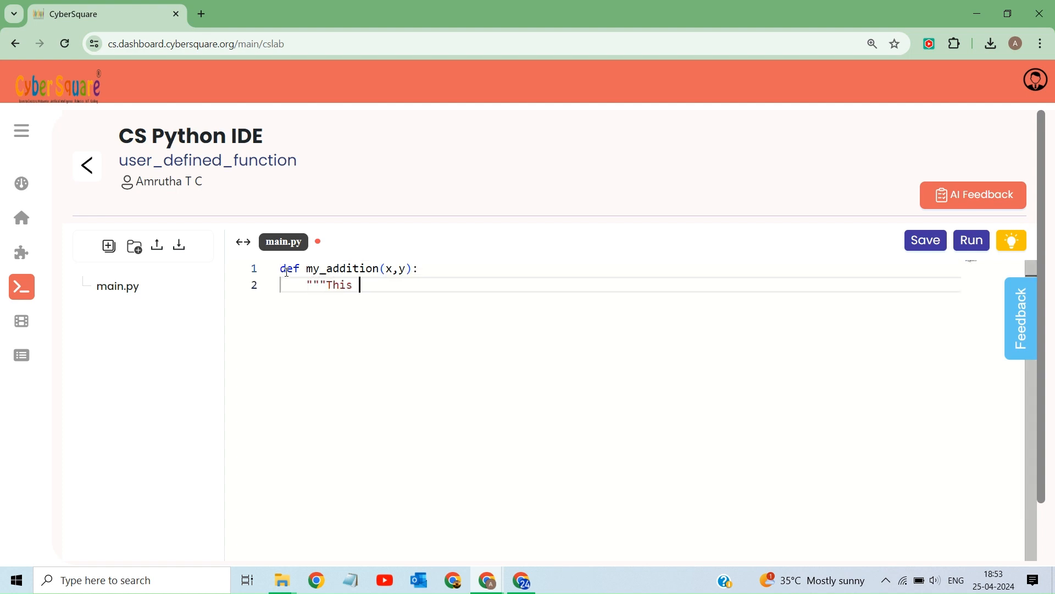
text(function)
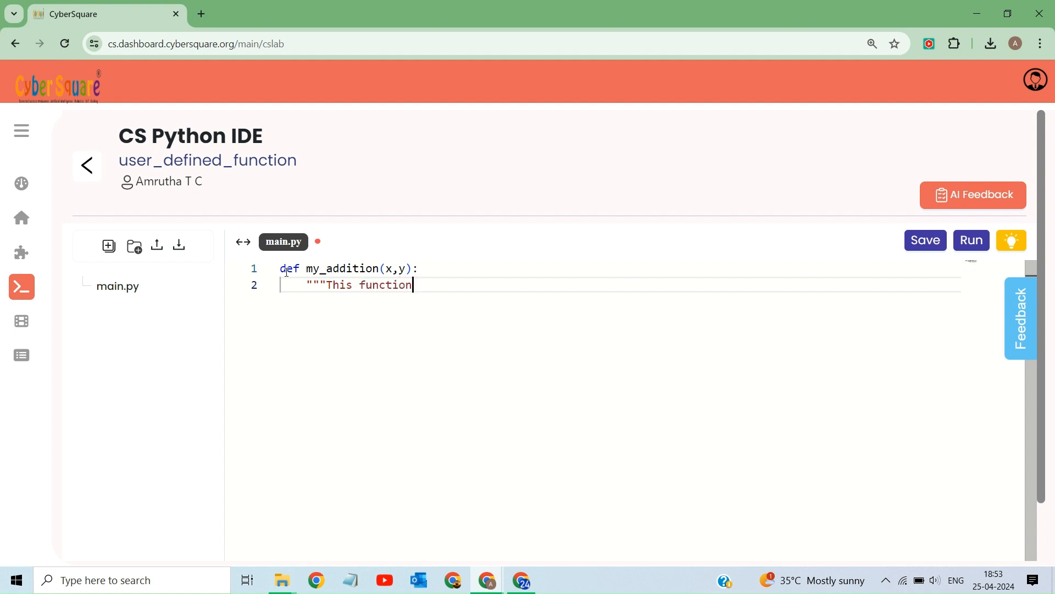
text(ad)
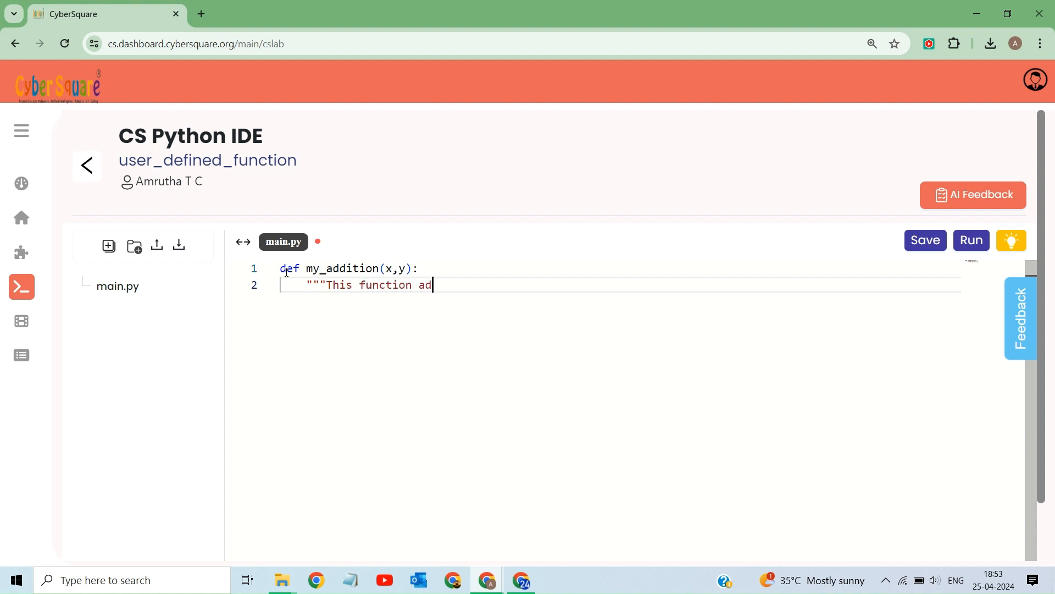
text(ds tw)
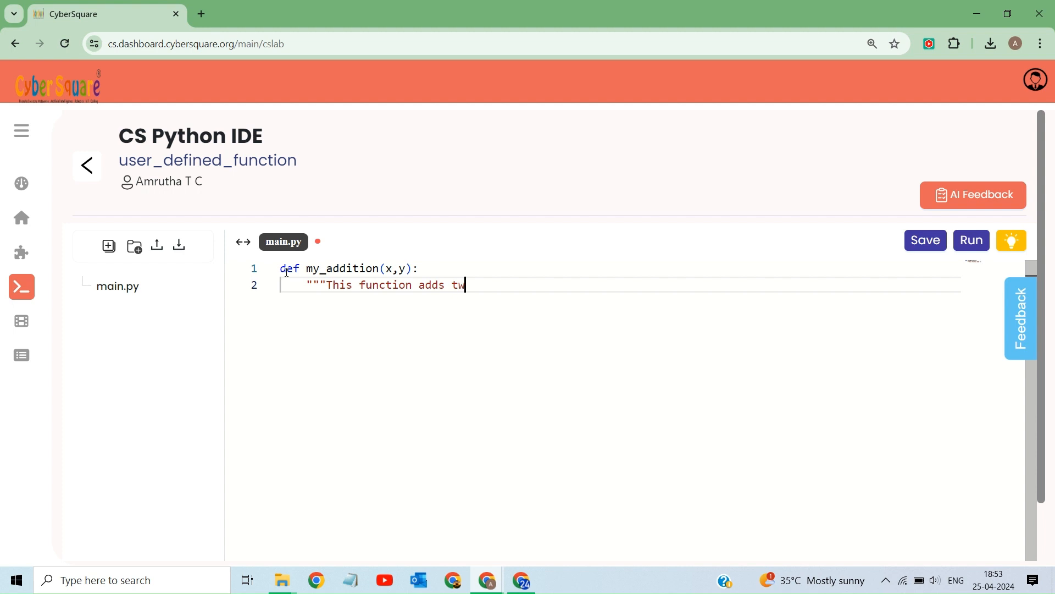
text(o numbers and ret)
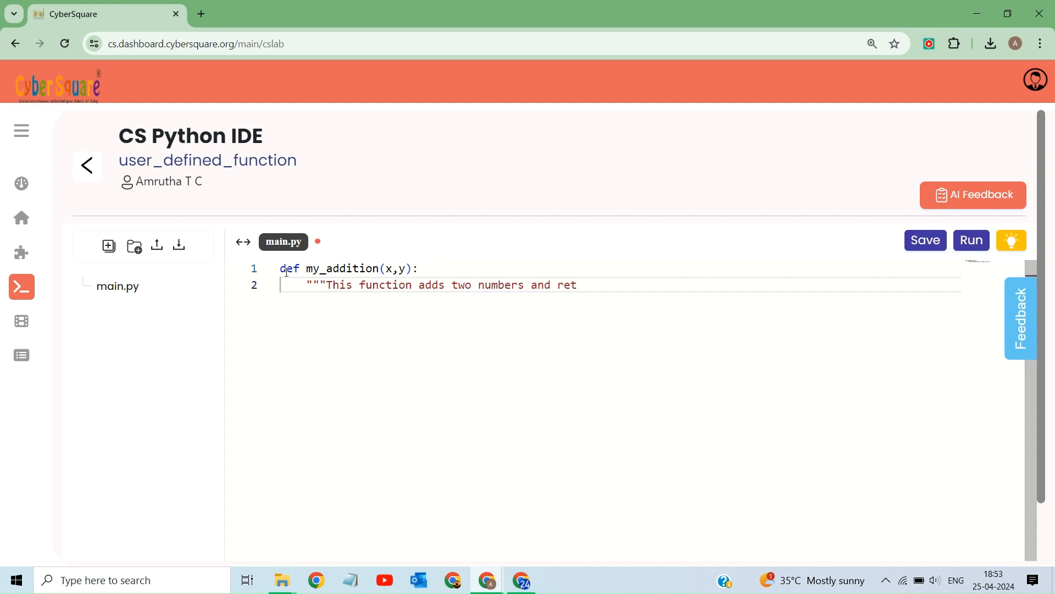
text(urn the)
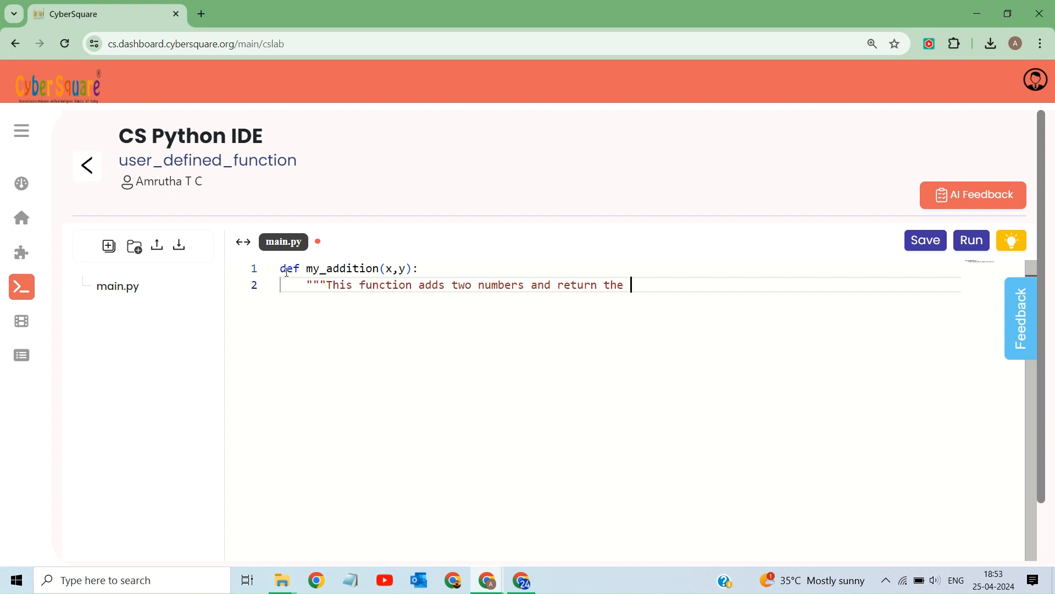
text(result)
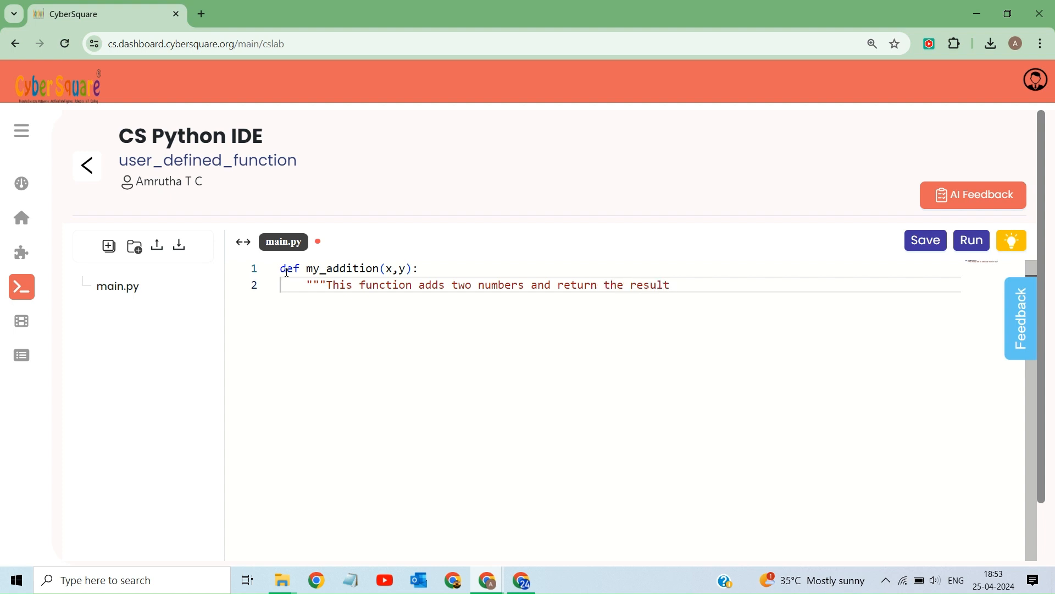
text(""")
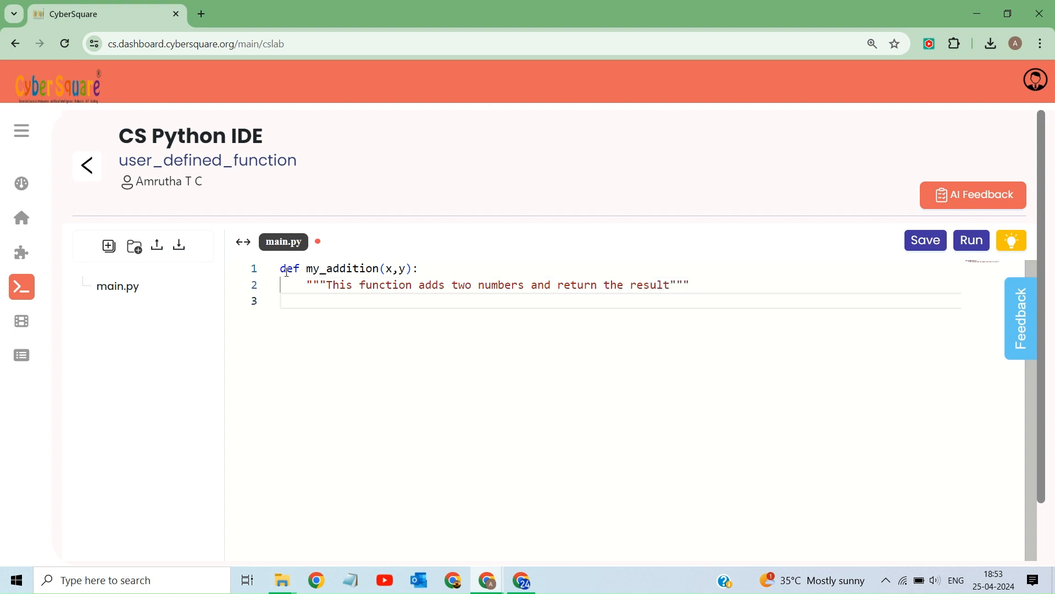
Write the body result = x+y and return result, accepting the autocomplete
text(result)
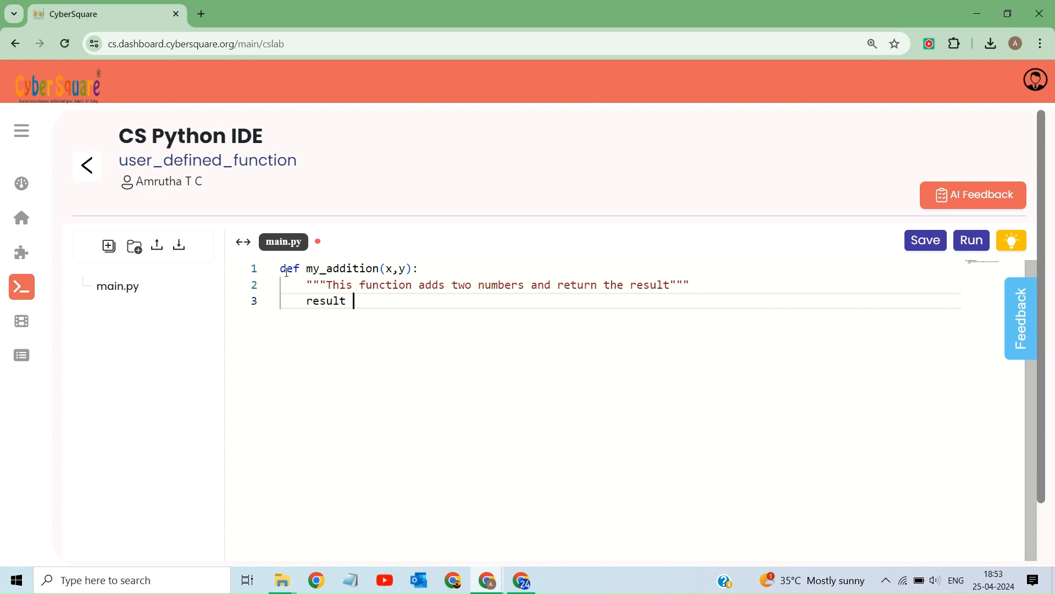
text(=)
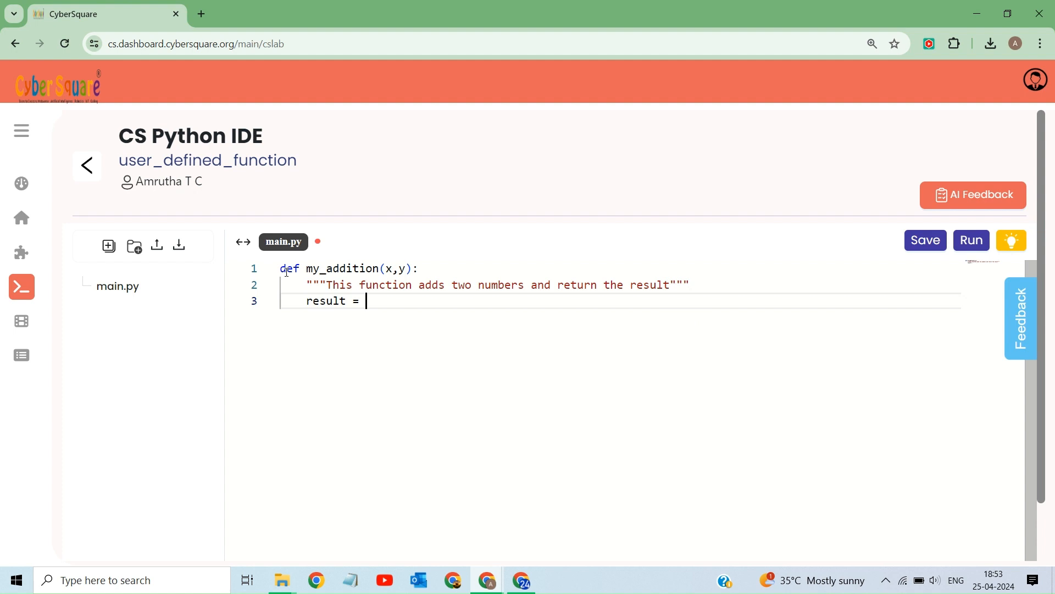
text(x)
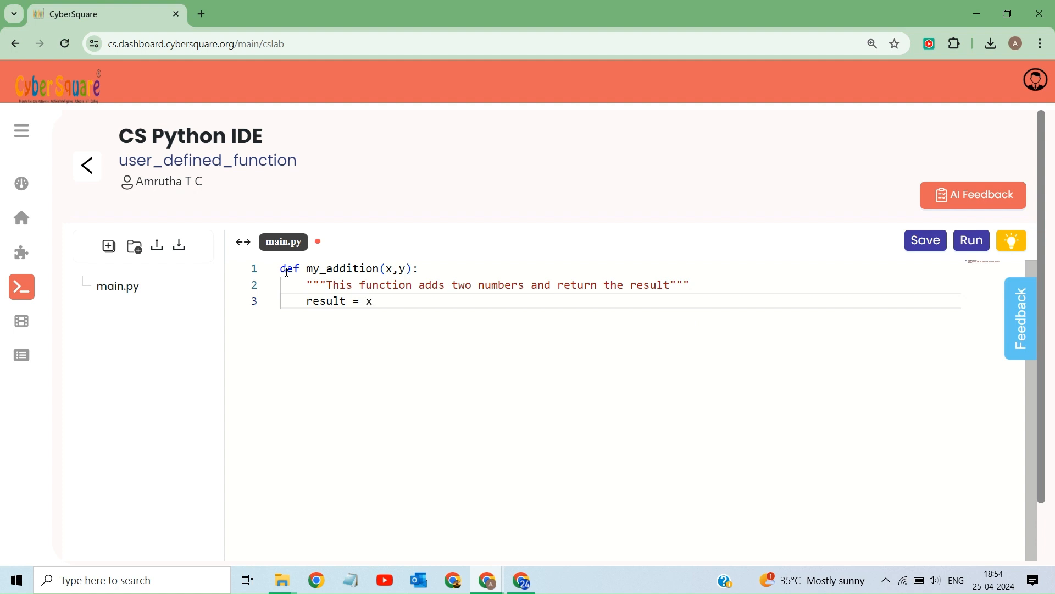
text(+y)
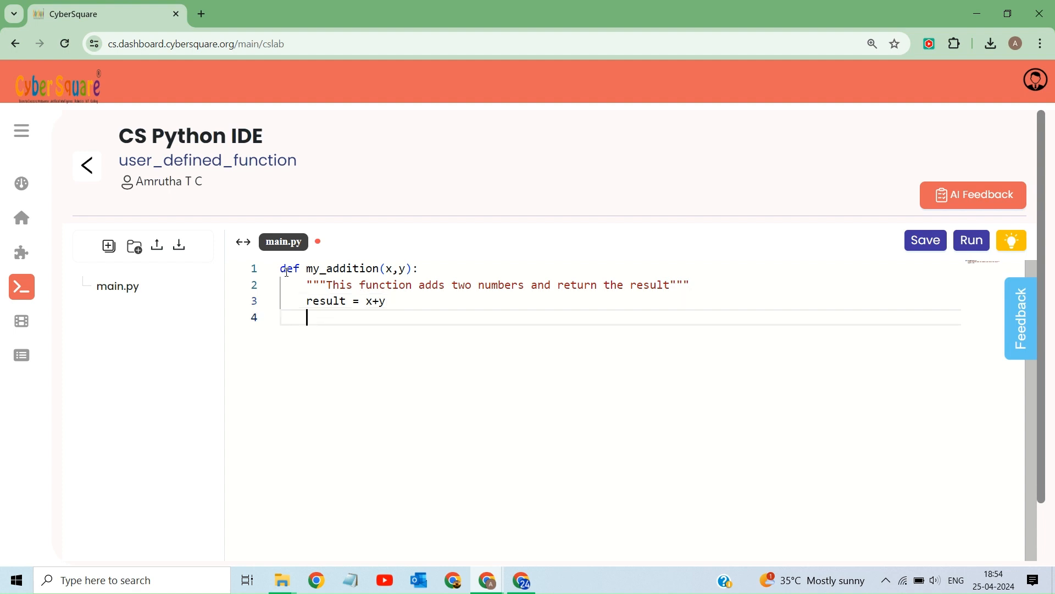
text(return re)
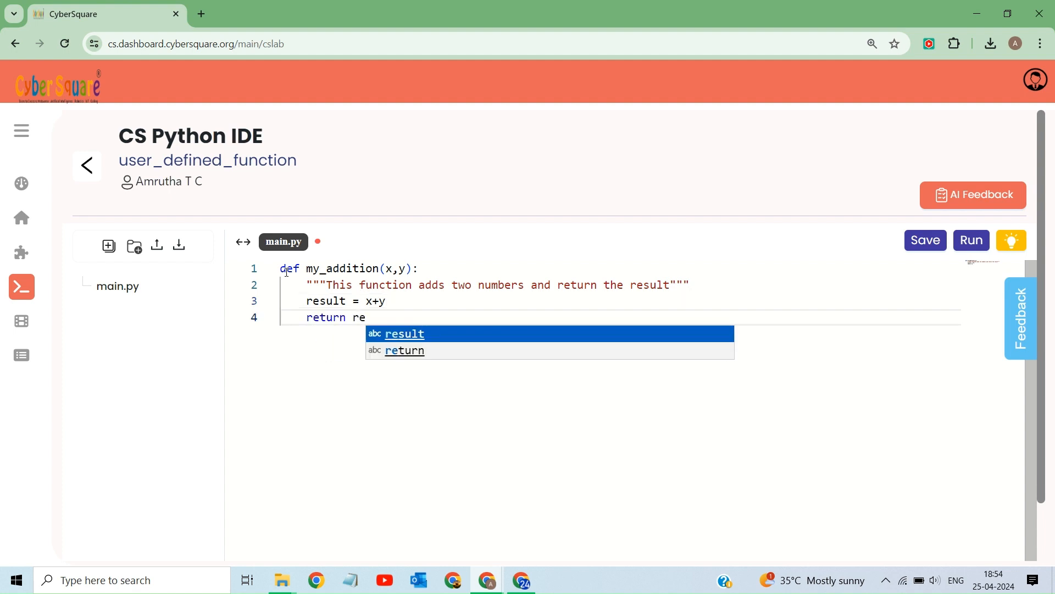
key(Enter)
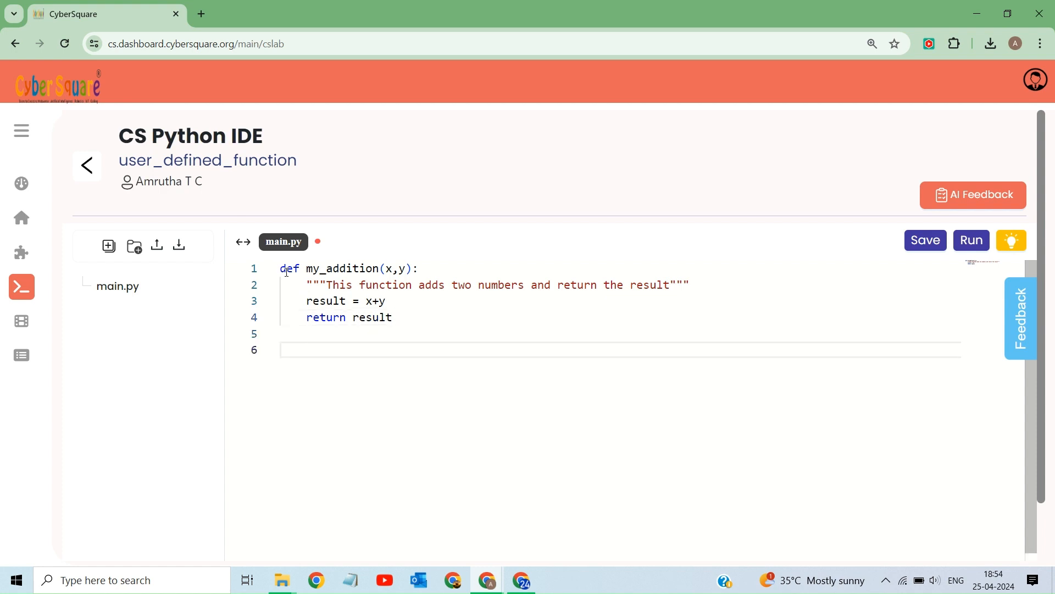
Add num1 = float(input("Enter a number:")) below the function
text(num1 =)
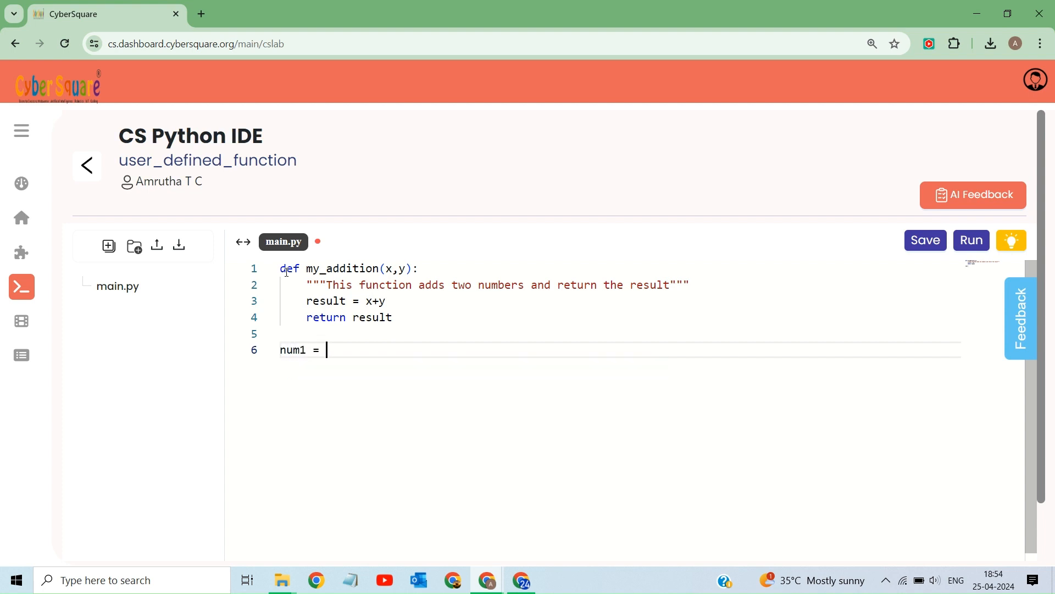
text(float ())
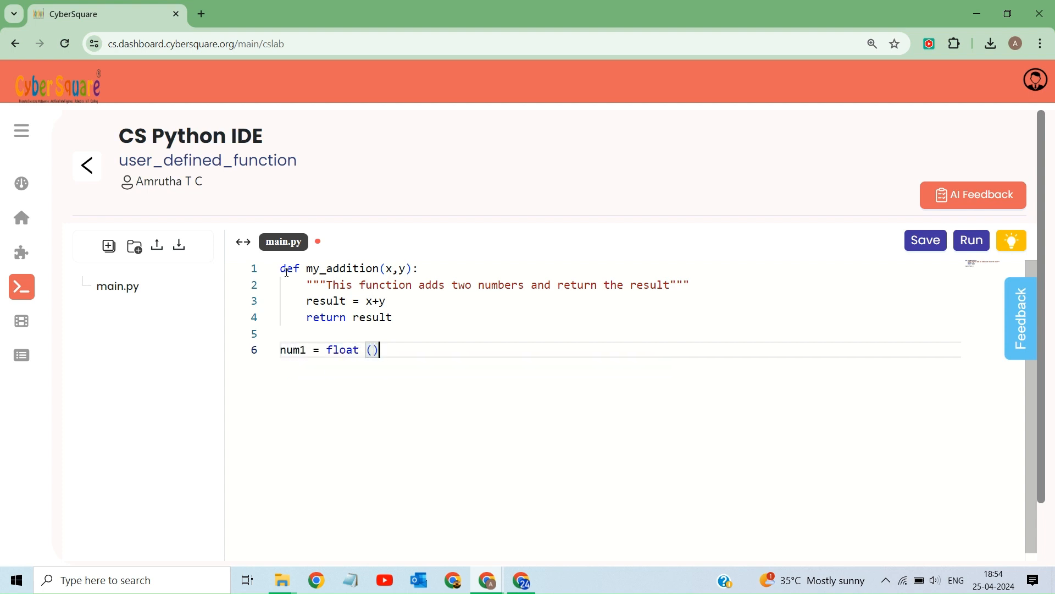
text(input()
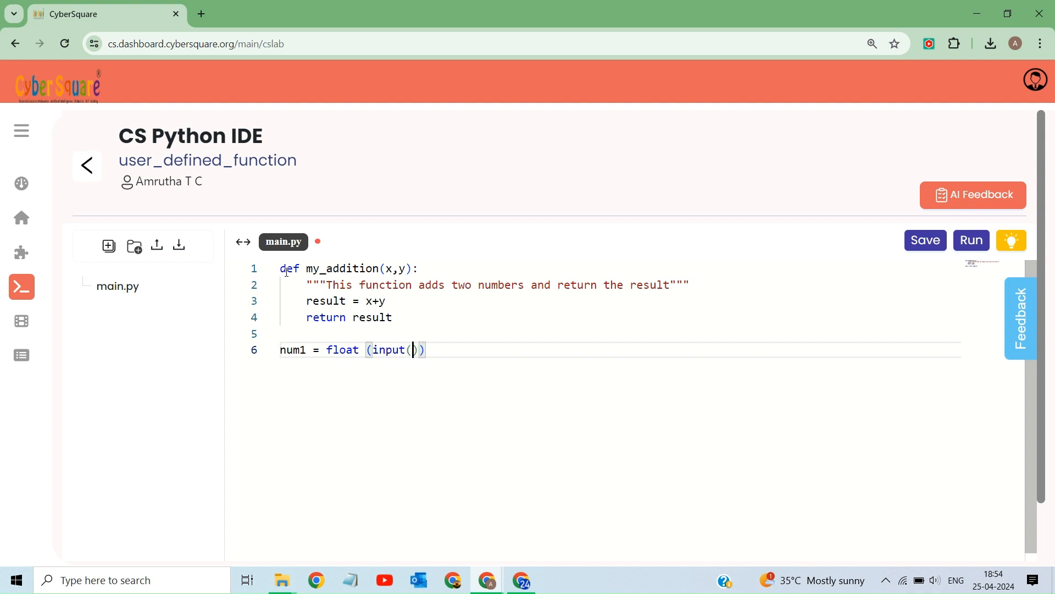
text("E")
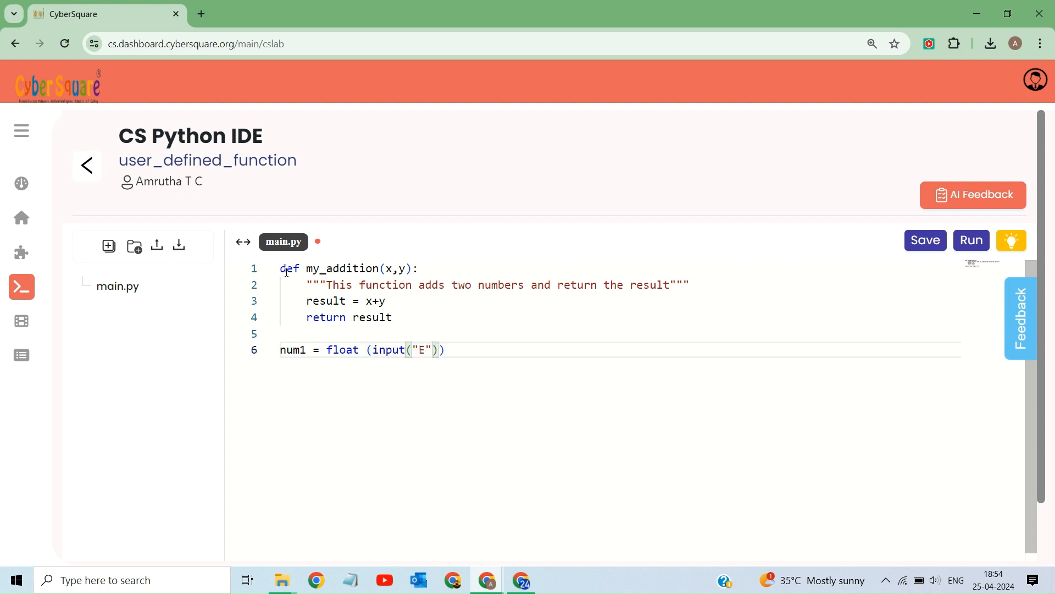
text(nter a number)
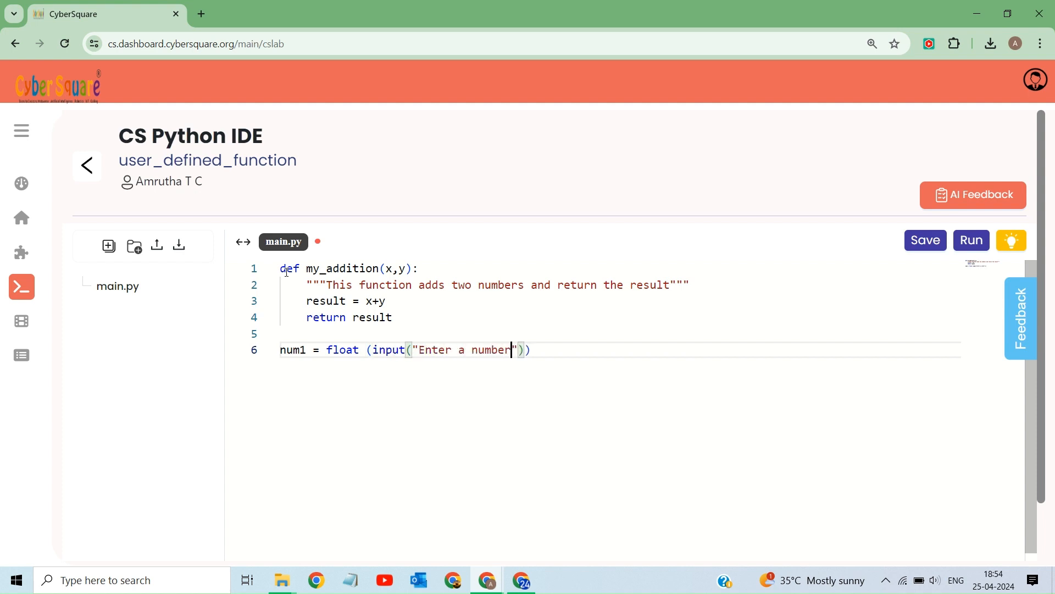
Add num2 = float(input("Enter another number:")) on the next line
text(num2 = fl)
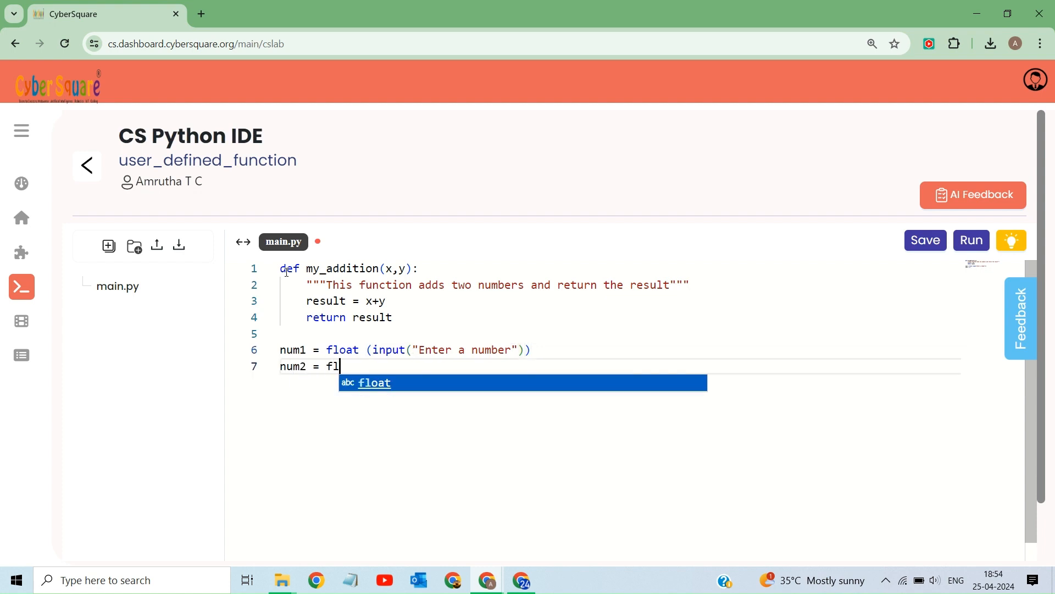
key(Tab)
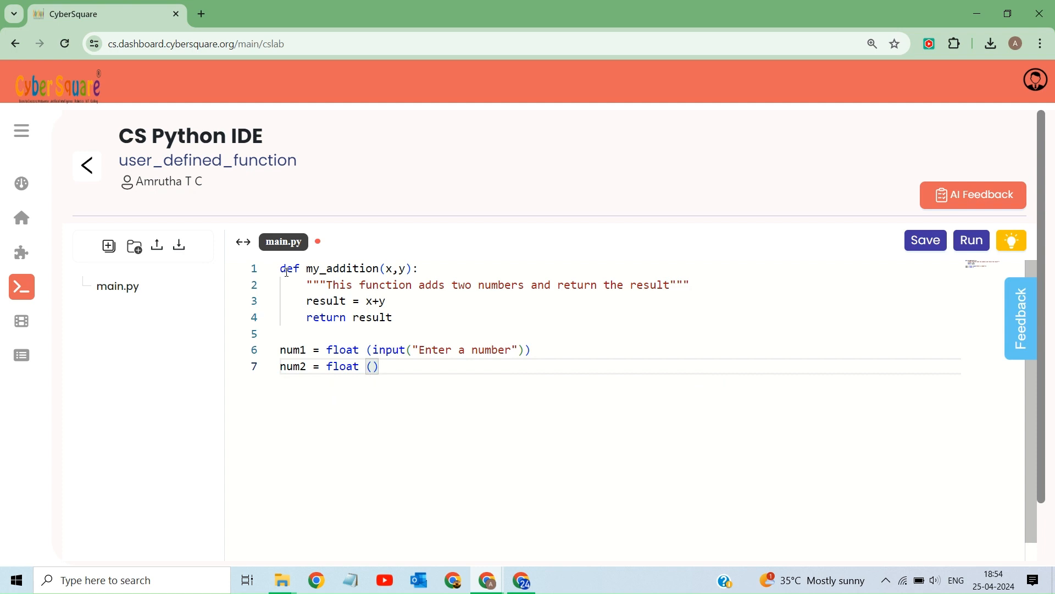
text(input("Enter)
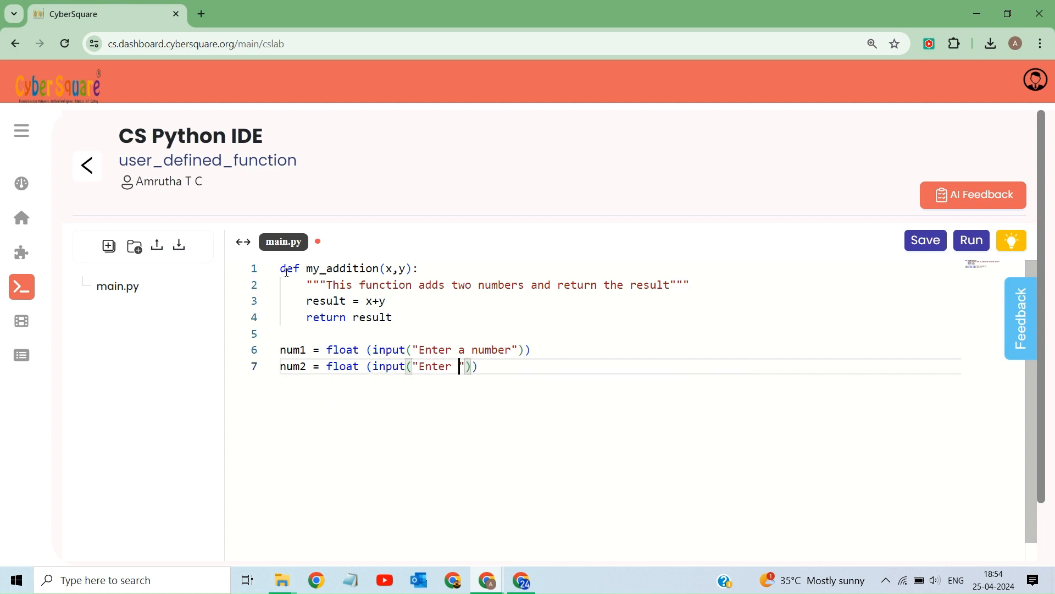
text(another n)
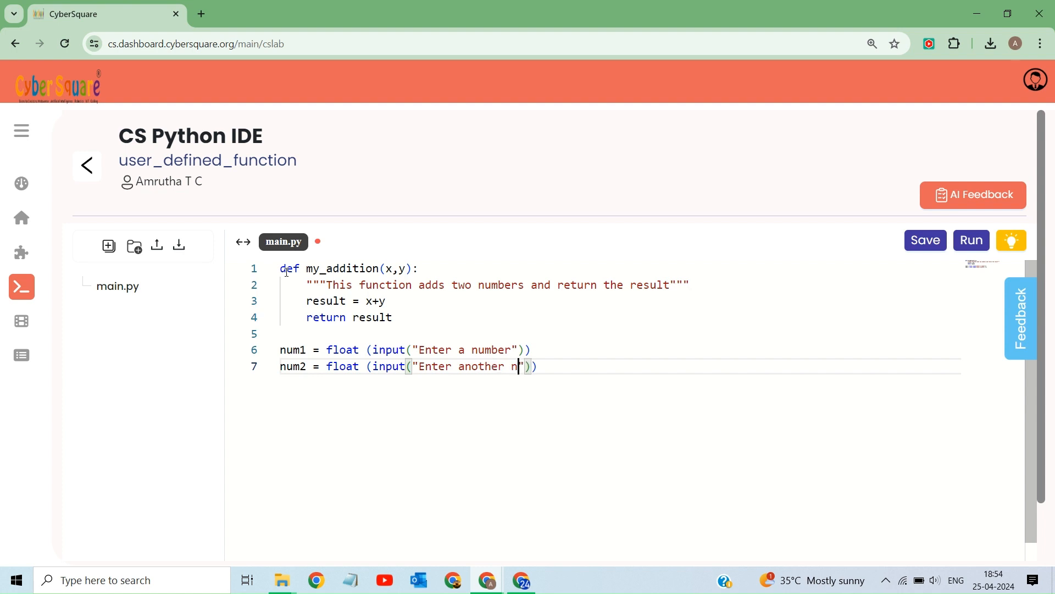
text(umber:)
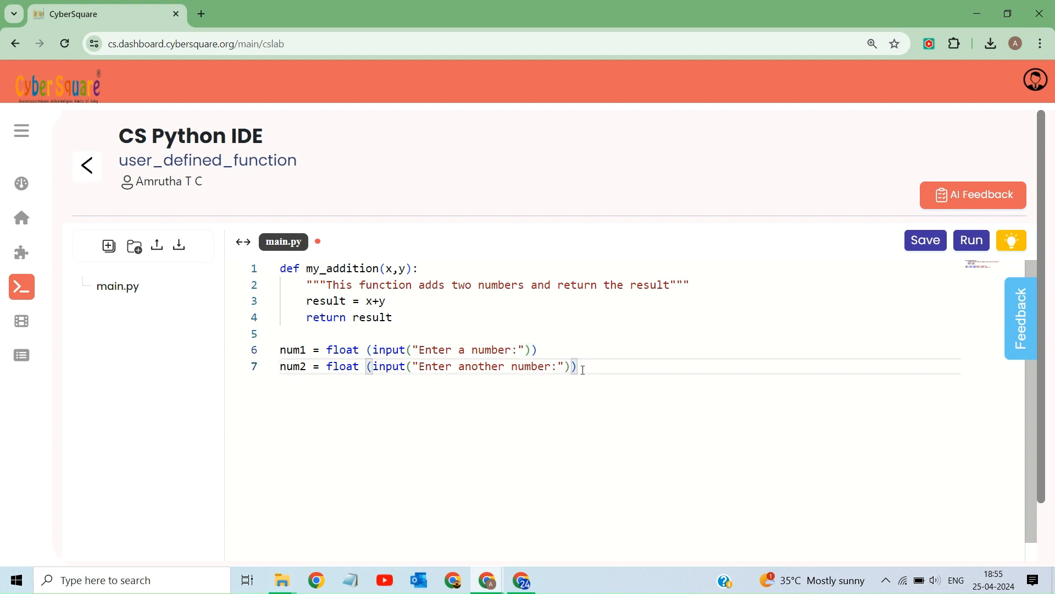
Write print("The sum is",my_addition(num1,num2)) and end with a new line
text(print)
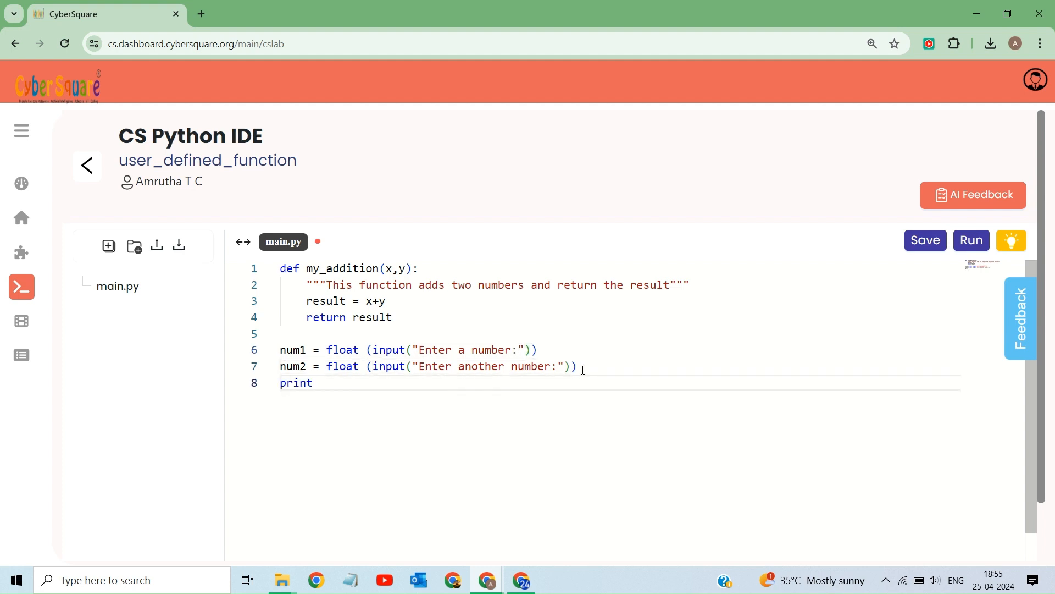
text(("T")
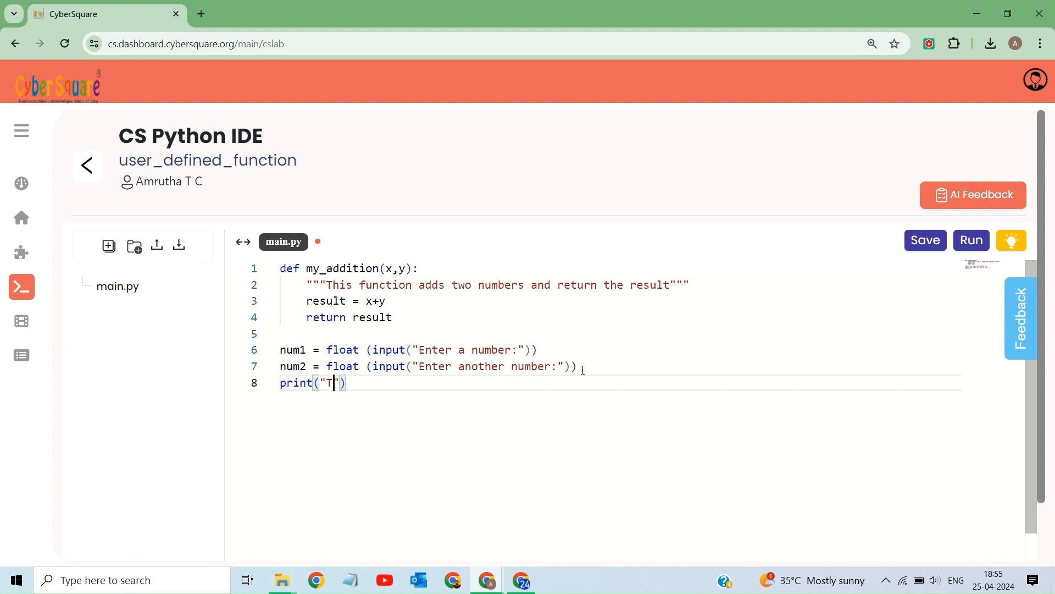
text(he sum)
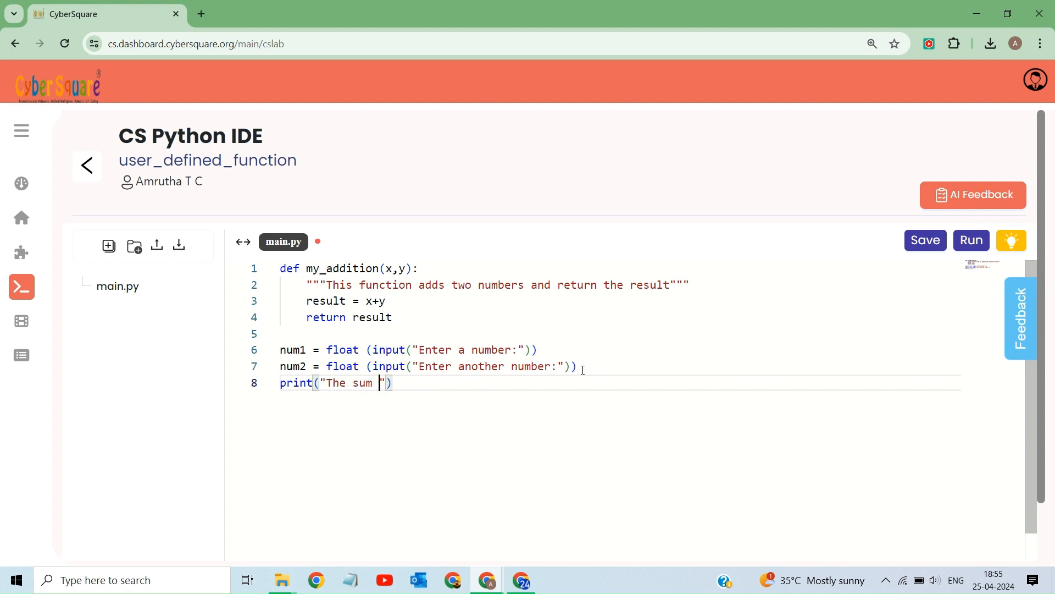
text(is)
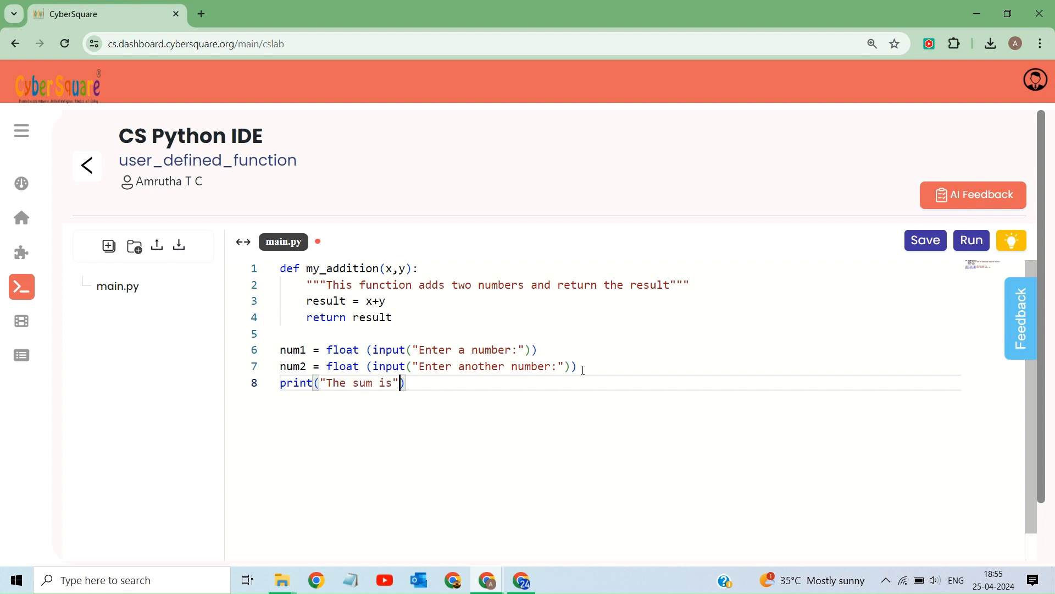
text(,my_addition)
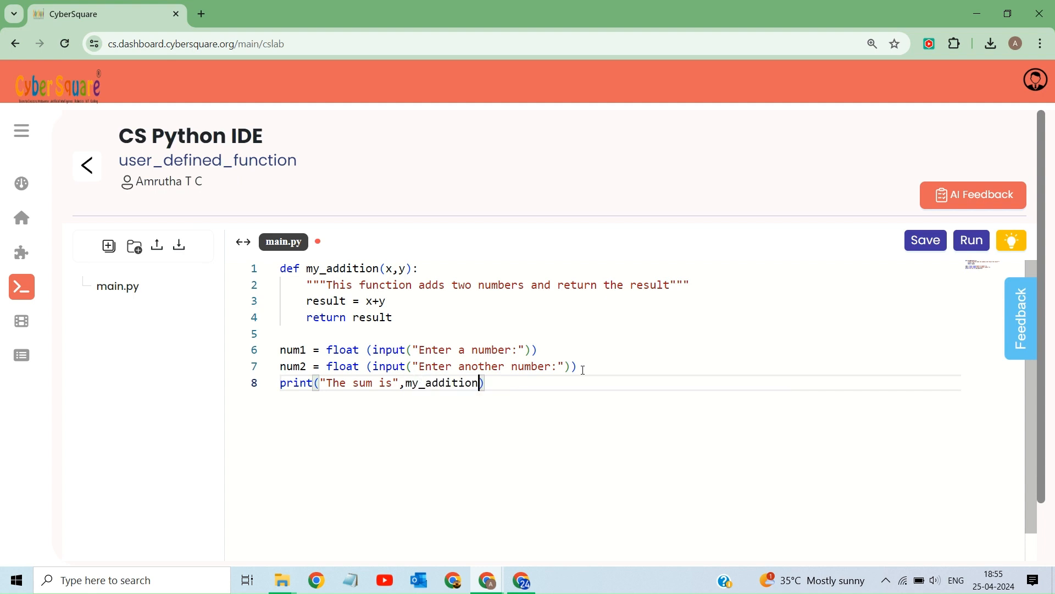
text((nu)
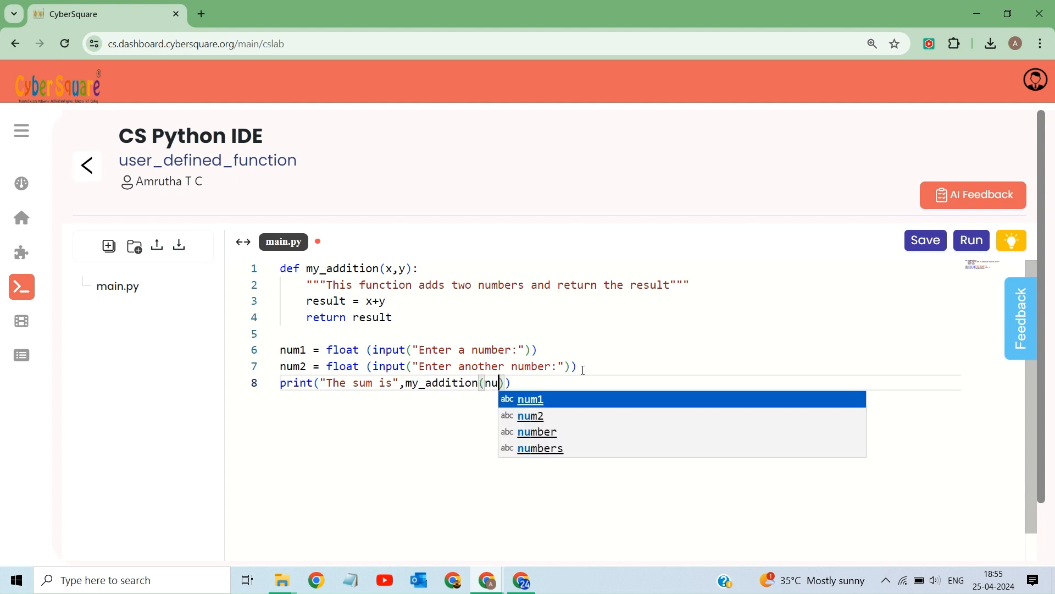
text(m1,num2)
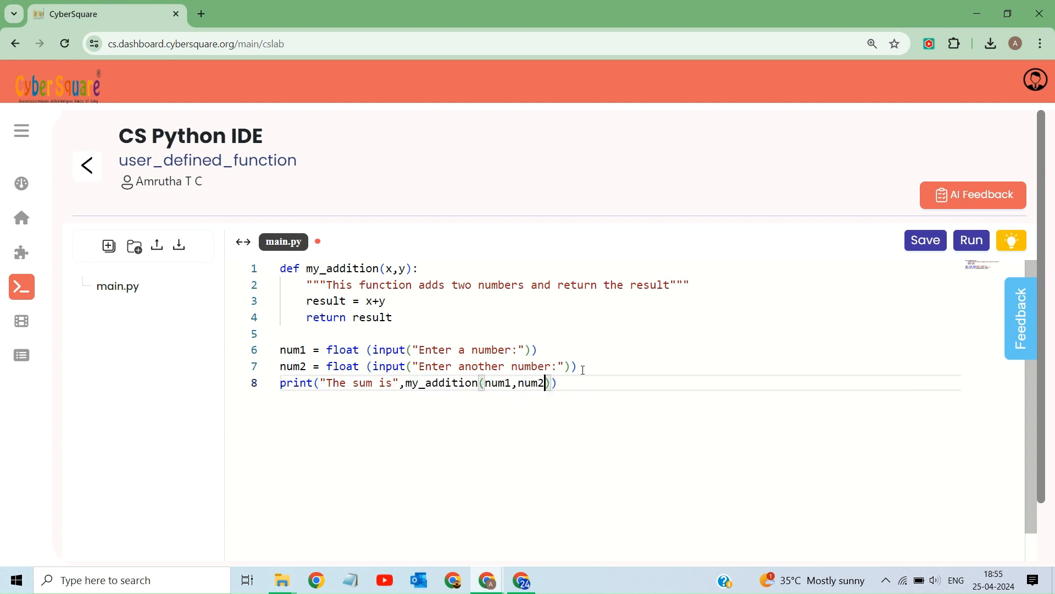
key(enter)
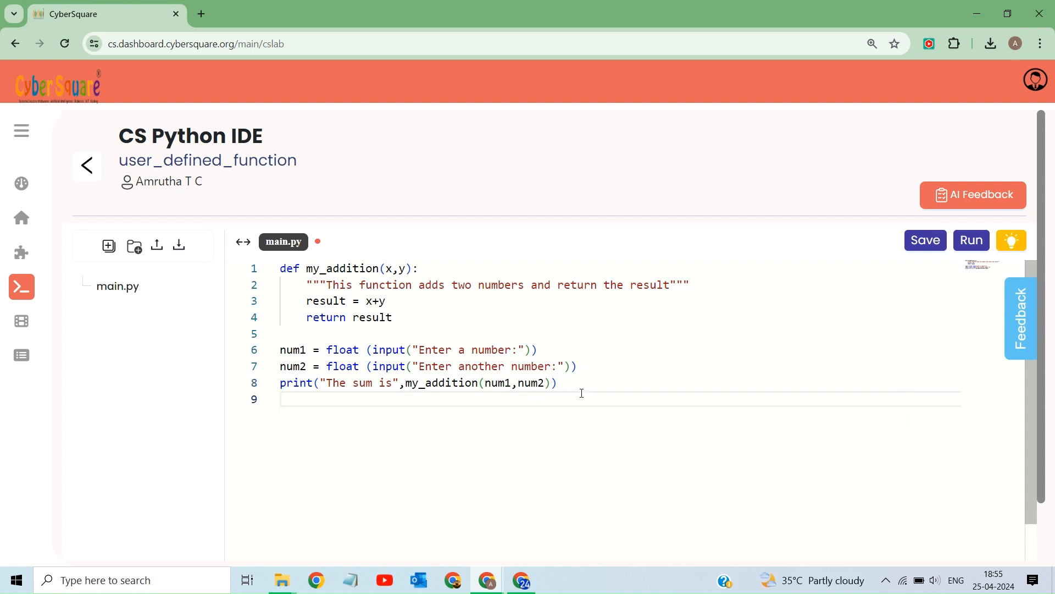
Run main.py and answer the prompts with 123 and 23 in the Output console
click(969, 240)
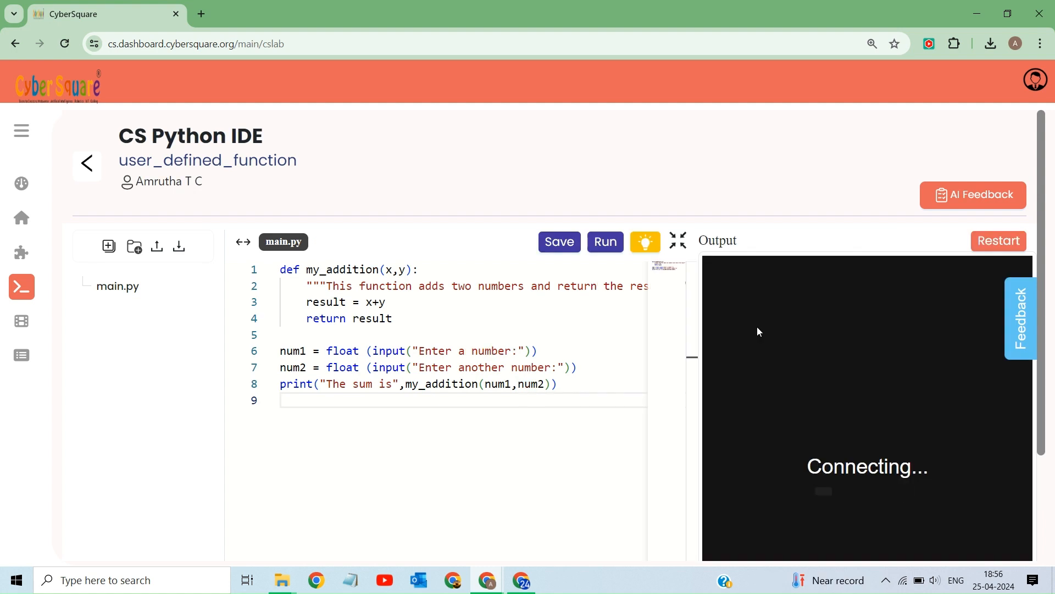
scroll(down, 3)
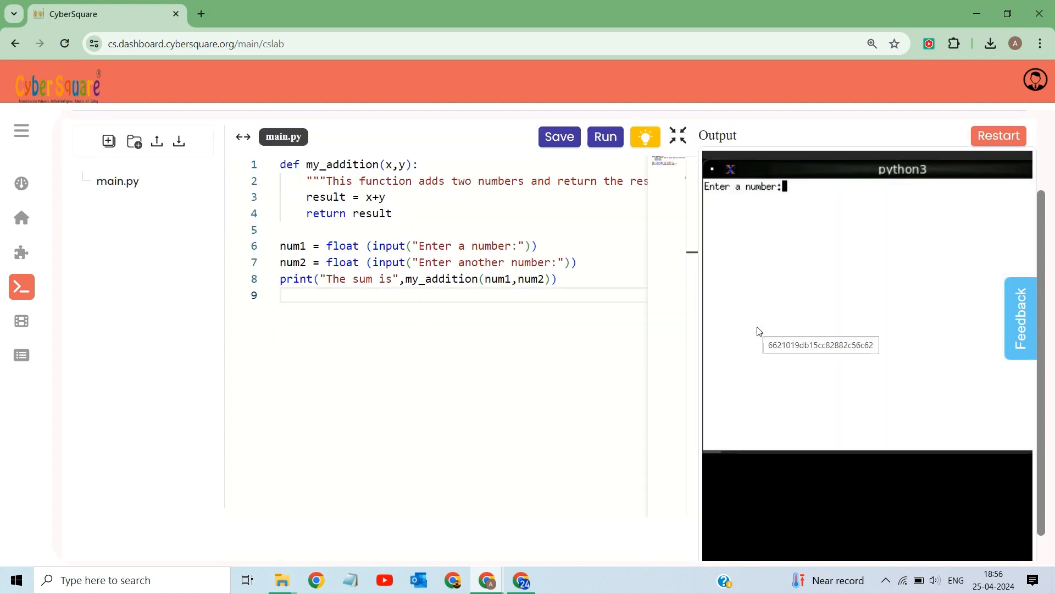
mouse_move(783, 188)
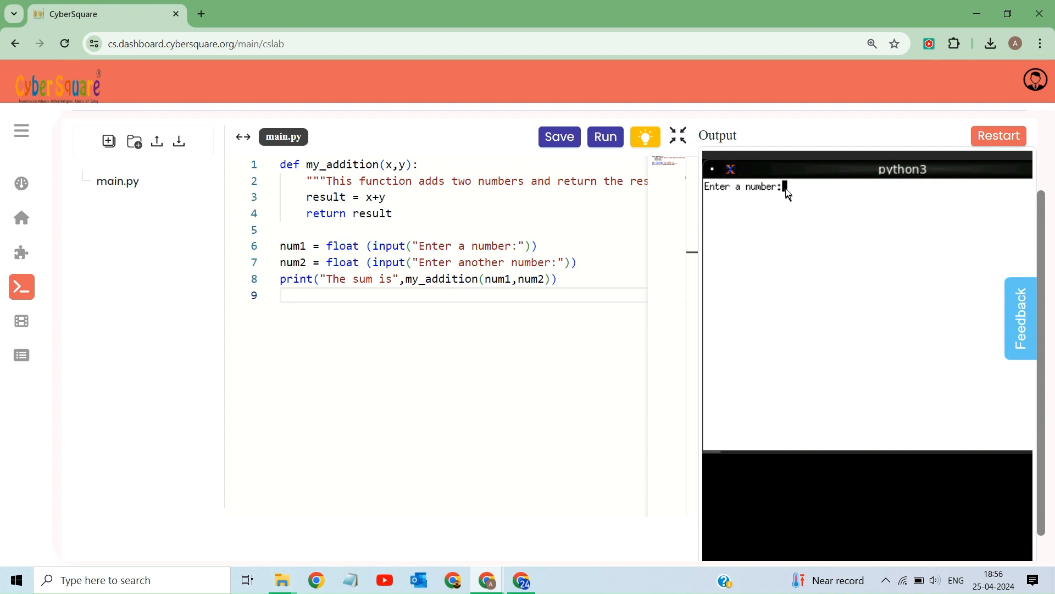
text(1)
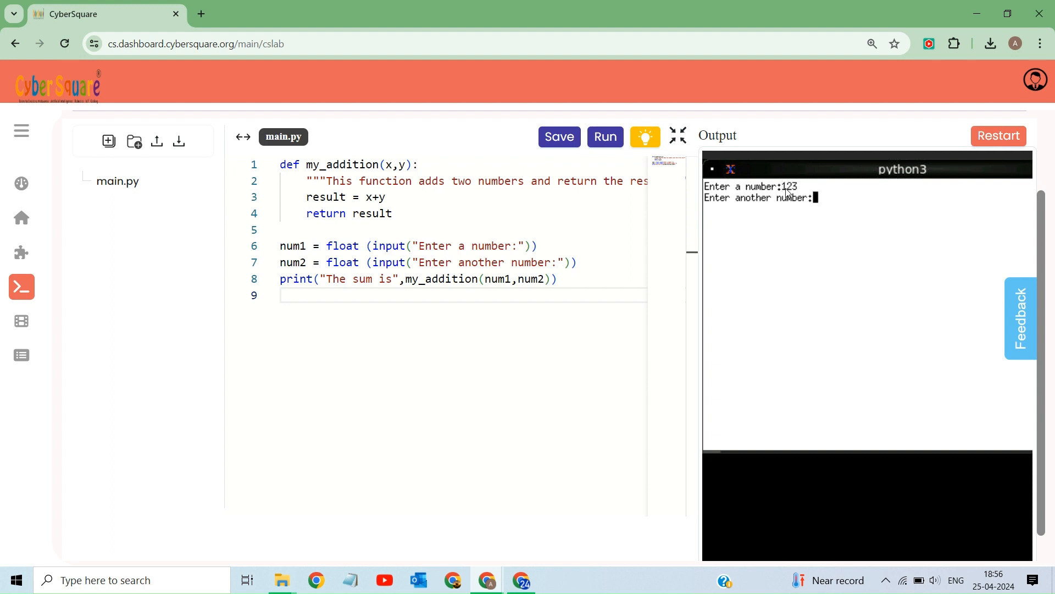
text(23)
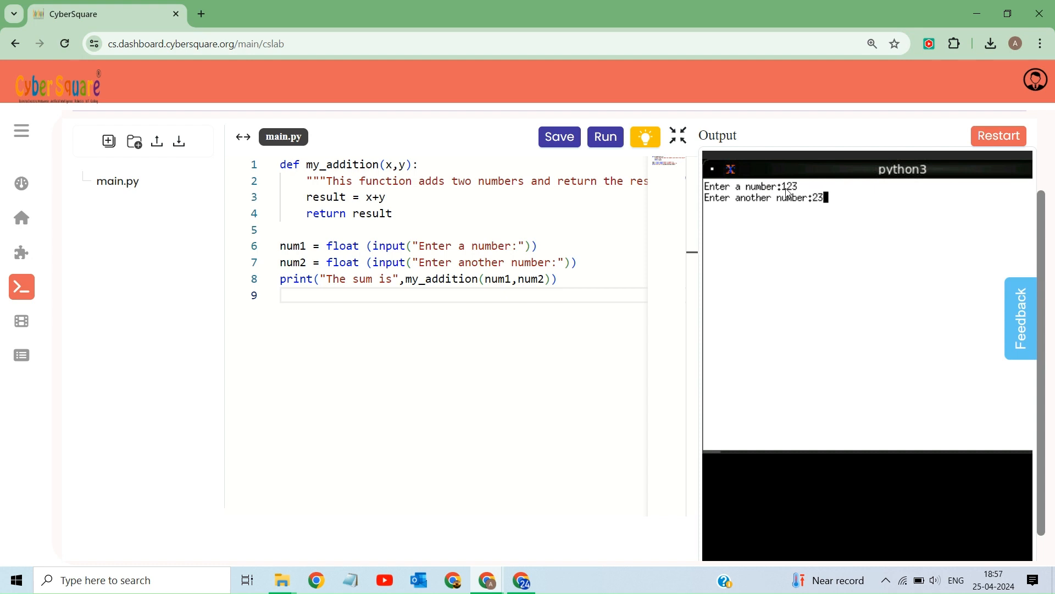